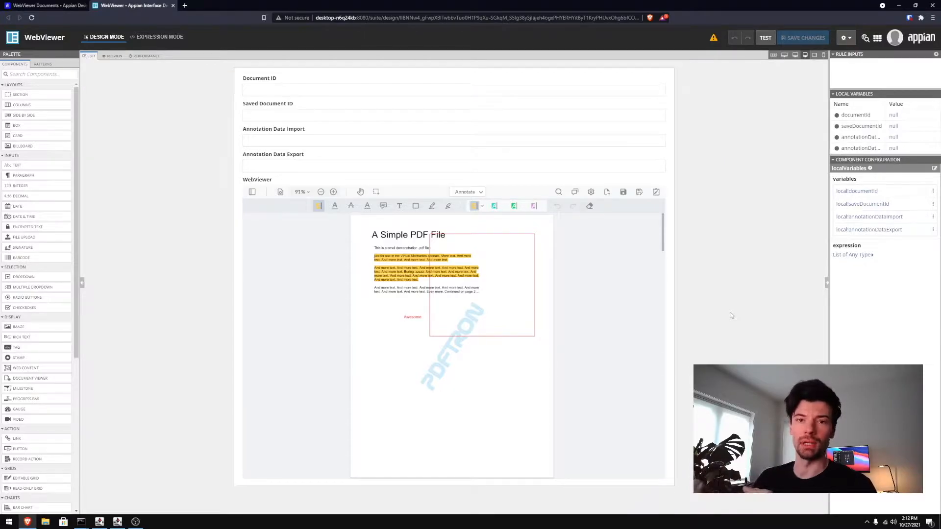
- Bring up the PDFTron WebViewer Component AppMarket listing in Appian Community
{"action": "left_click", "coordinate": [207, 6]}
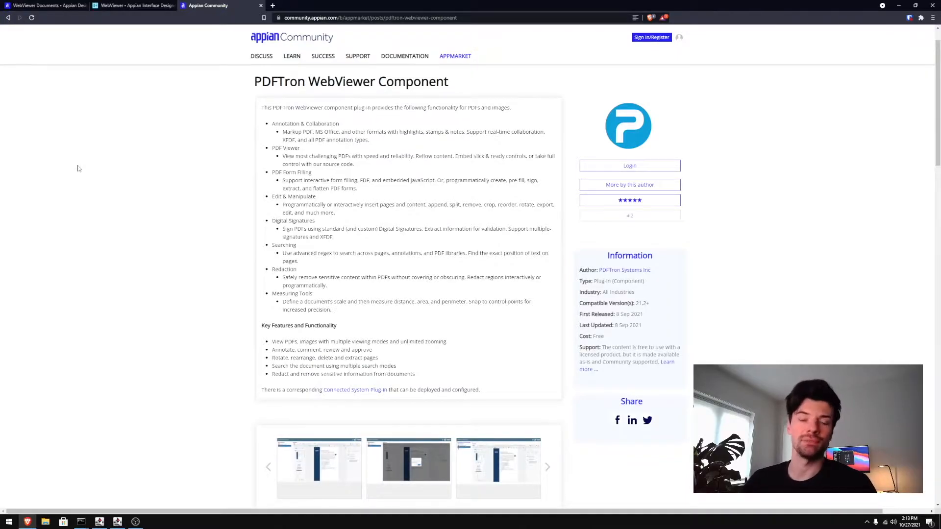
- Back in the interface designer, set Document ID to 1222 and highlight the page 2 paragraph
{"action": "left_click", "coordinate": [136, 6]}
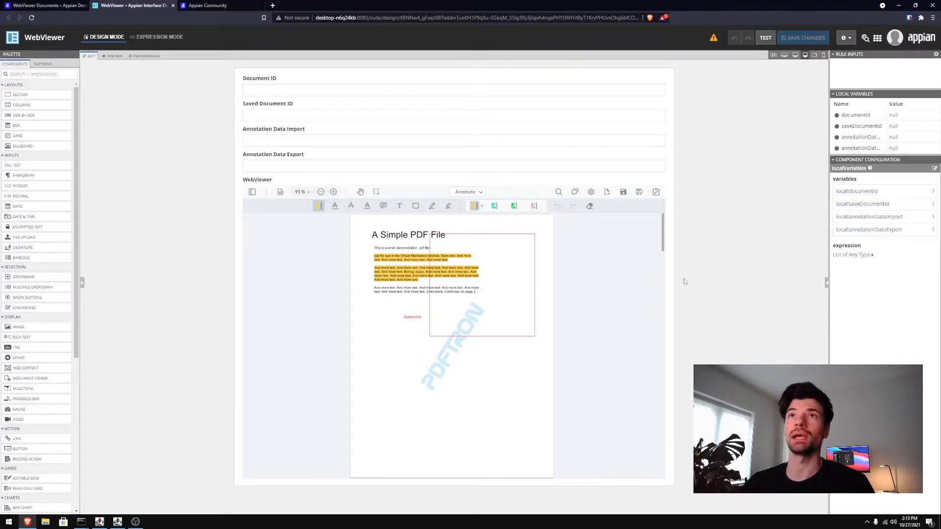
{"action": "mouse_move", "coordinate": [632, 255]}
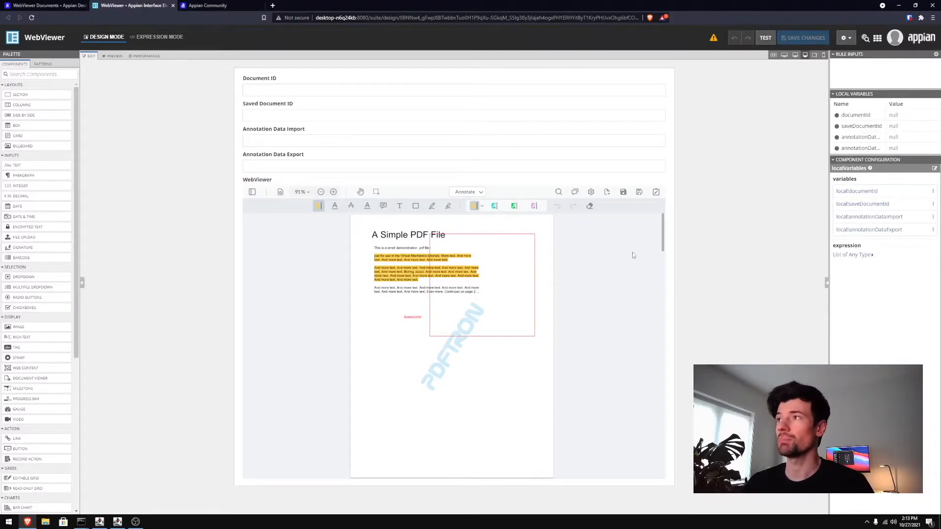
{"action": "scroll", "scroll_direction": "down", "scroll_amount": 3}
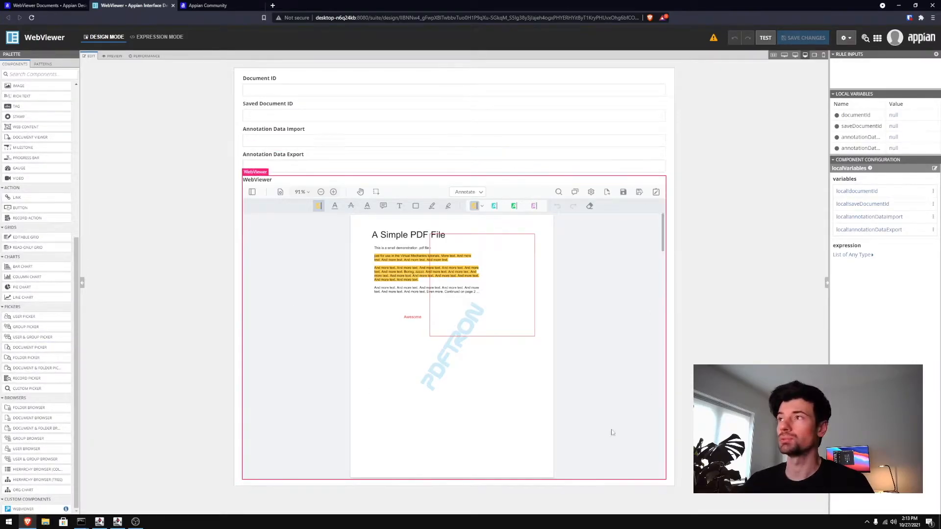
{"action": "left_click", "coordinate": [261, 91]}
{"action": "type", "text": "1222"}
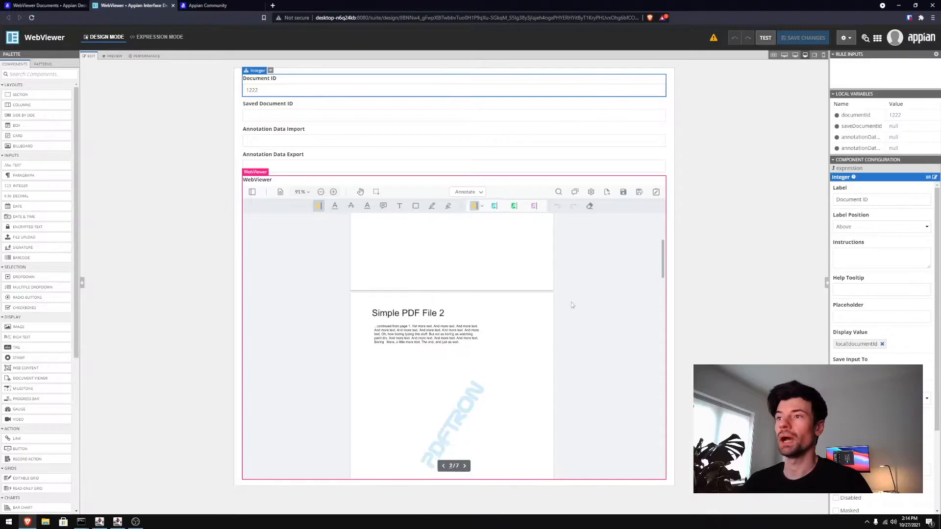
{"action": "scroll", "scroll_direction": "down", "scroll_amount": 3}
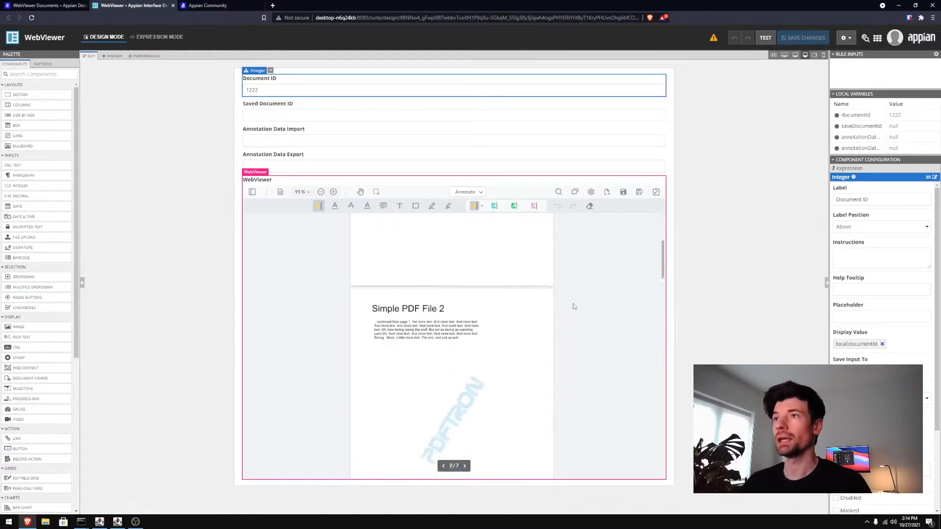
{"action": "scroll", "scroll_direction": "down", "scroll_amount": 3}
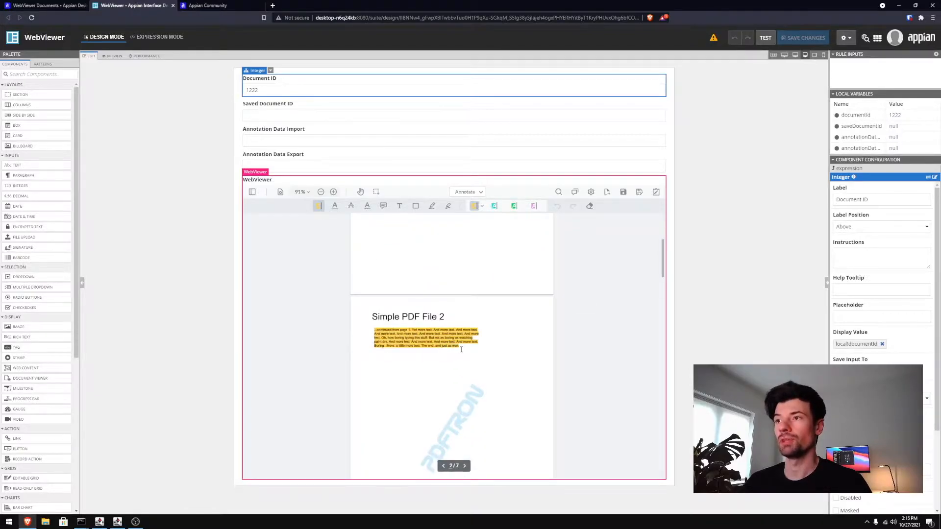
- Select the new page 2 highlight and show it in the comments list
{"action": "left_click", "coordinate": [425, 339]}
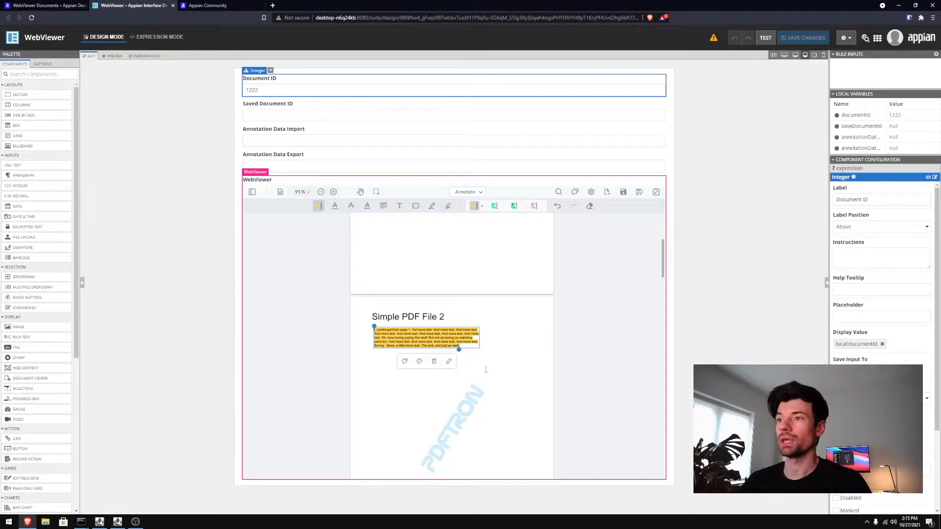
{"action": "left_click", "coordinate": [574, 192]}
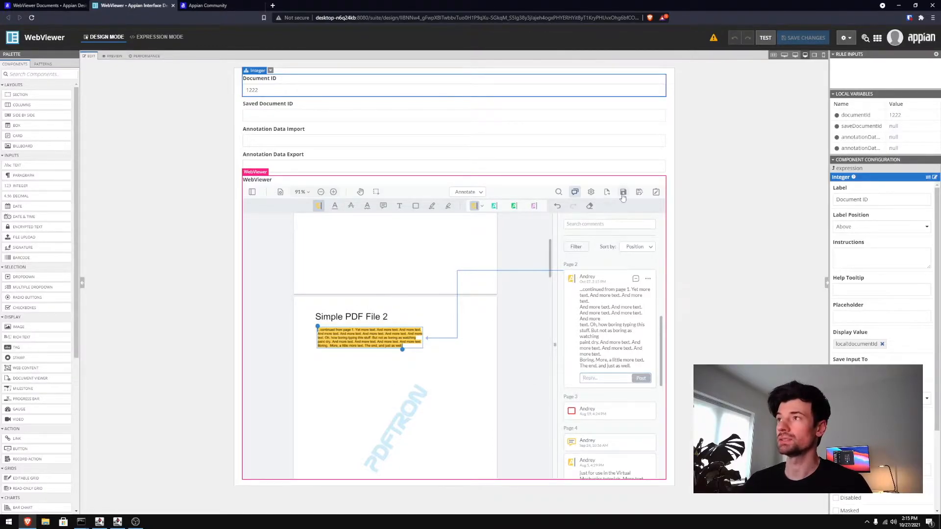
{"action": "mouse_move", "coordinate": [624, 192]}
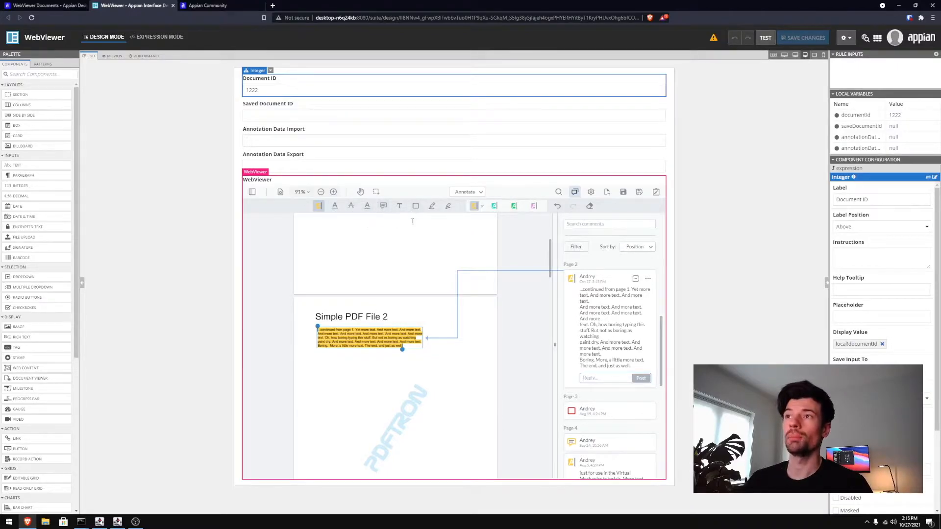
- Browse the Insert tool set, then settle the viewer toolbar on Fill and Sign
{"action": "left_click", "coordinate": [467, 191]}
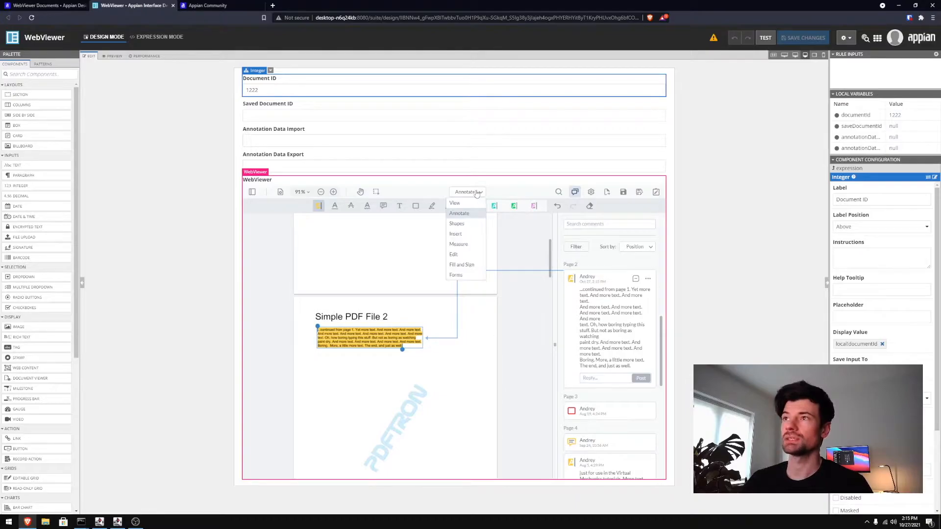
{"action": "mouse_move", "coordinate": [475, 236]}
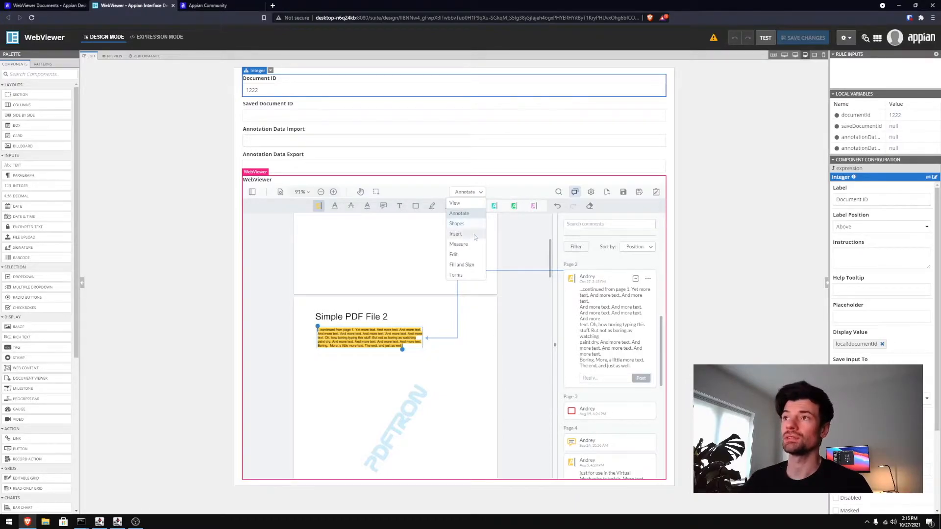
{"action": "left_click", "coordinate": [456, 234]}
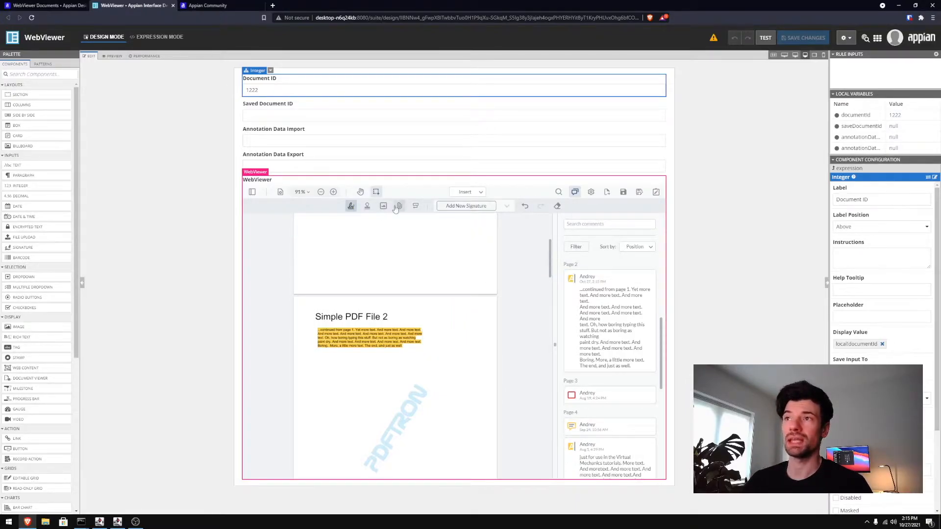
{"action": "left_click", "coordinate": [467, 191]}
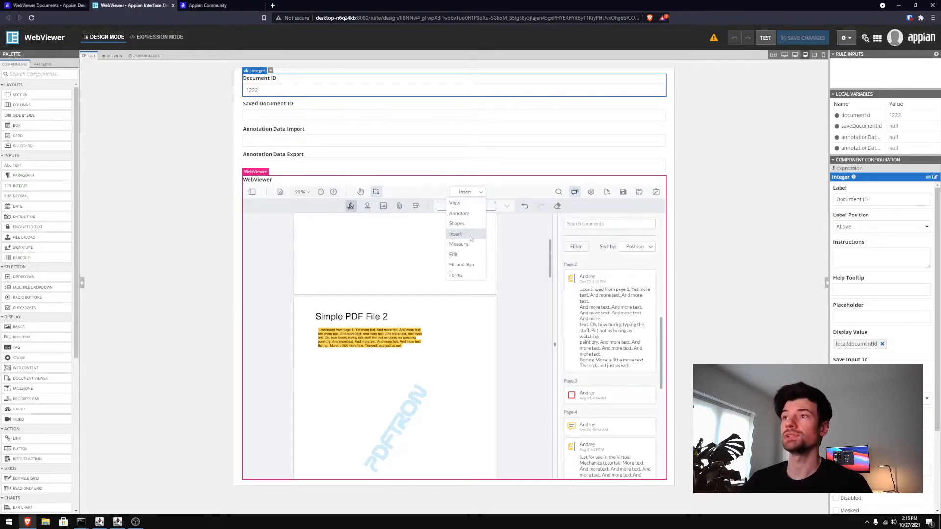
{"action": "left_click", "coordinate": [461, 264]}
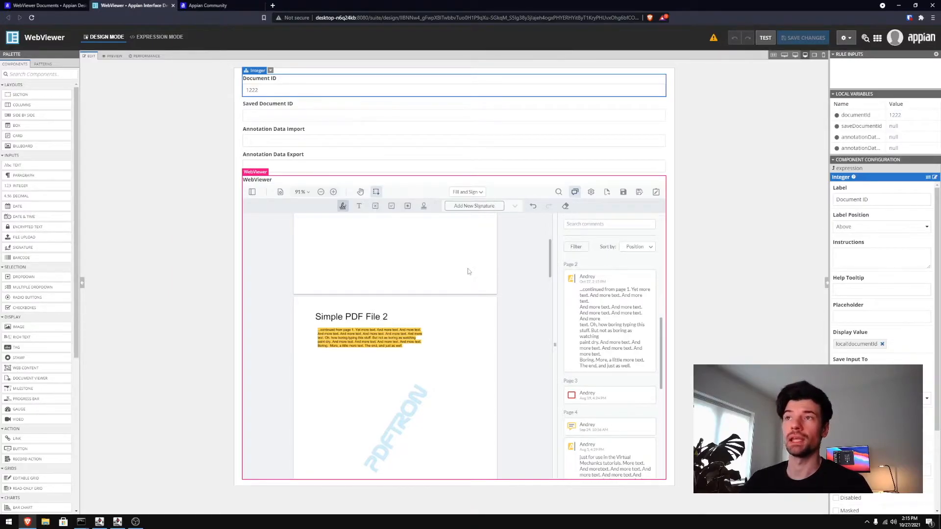
{"action": "left_click", "coordinate": [467, 191]}
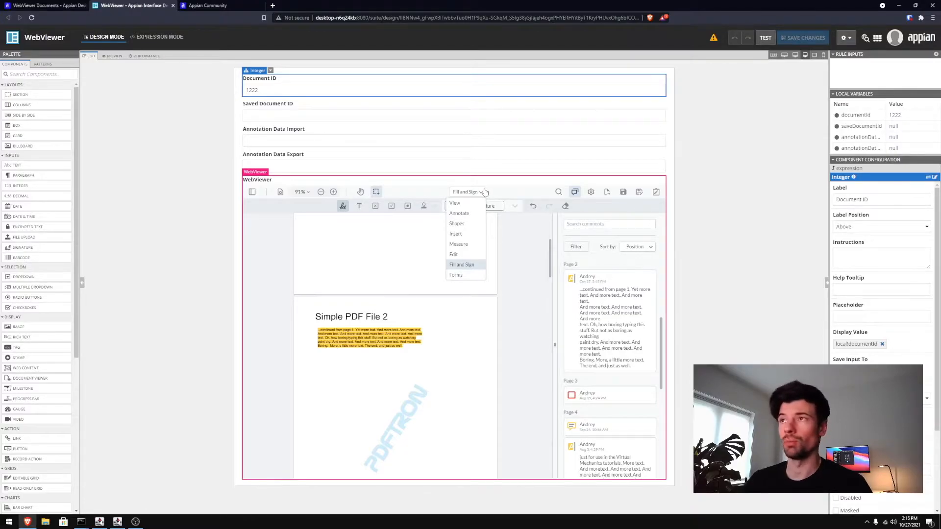
{"action": "left_click", "coordinate": [460, 265]}
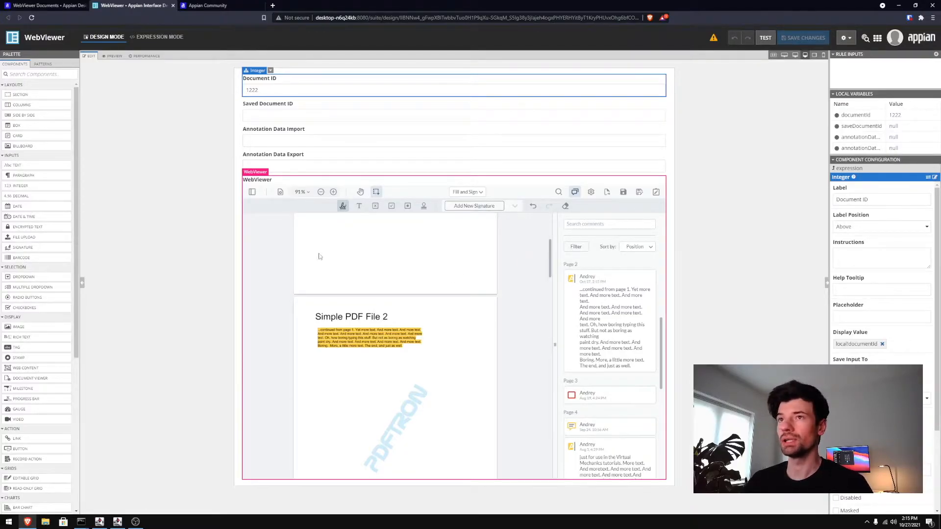
- Show the thumbnails panel with pages 1 and 2 beside the document
{"action": "left_click", "coordinate": [252, 191]}
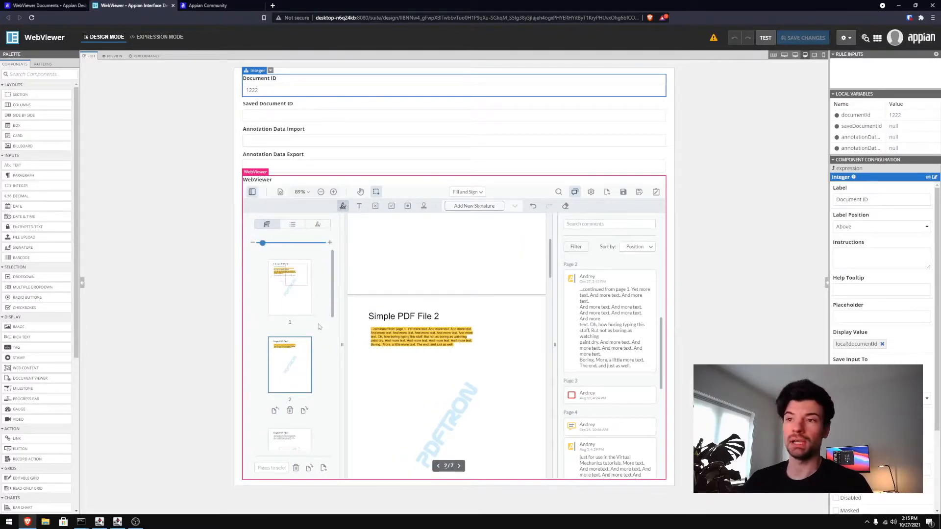
{"action": "mouse_move", "coordinate": [314, 382]}
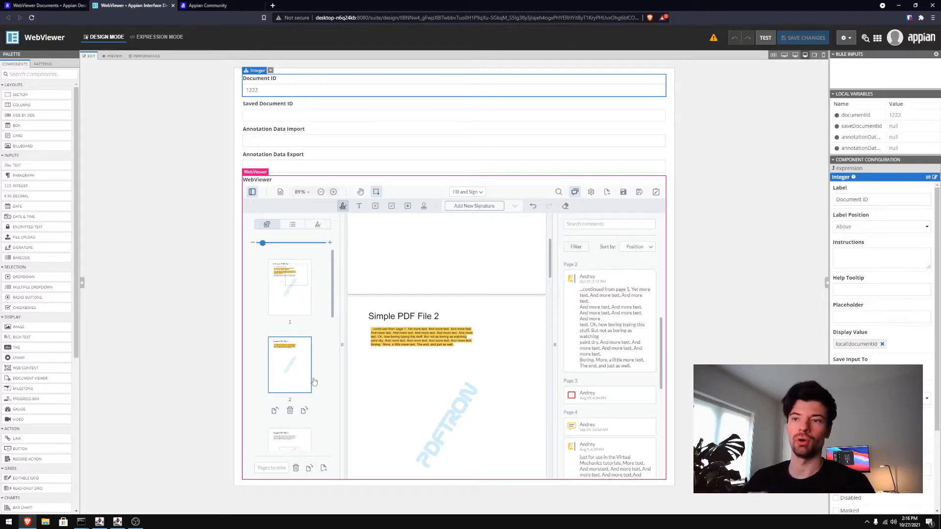
{"action": "mouse_move", "coordinate": [302, 417]}
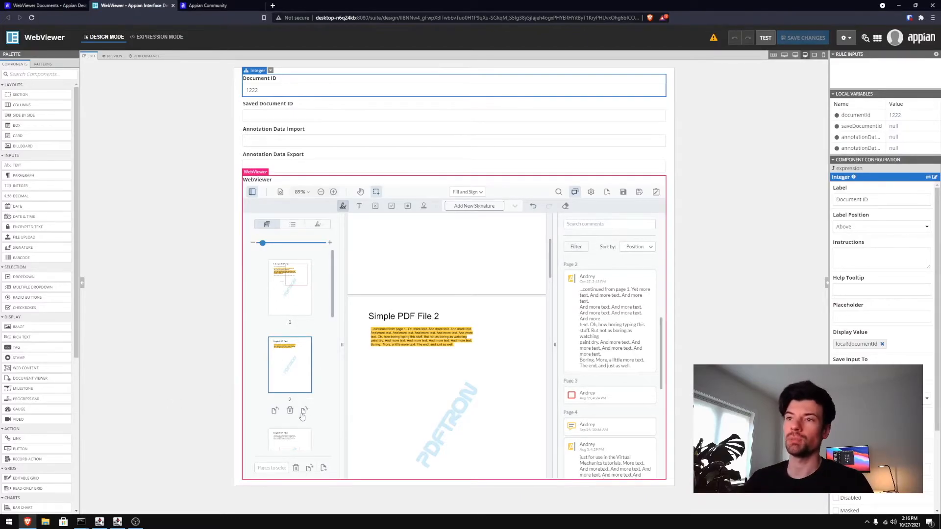
{"action": "mouse_move", "coordinate": [363, 318]}
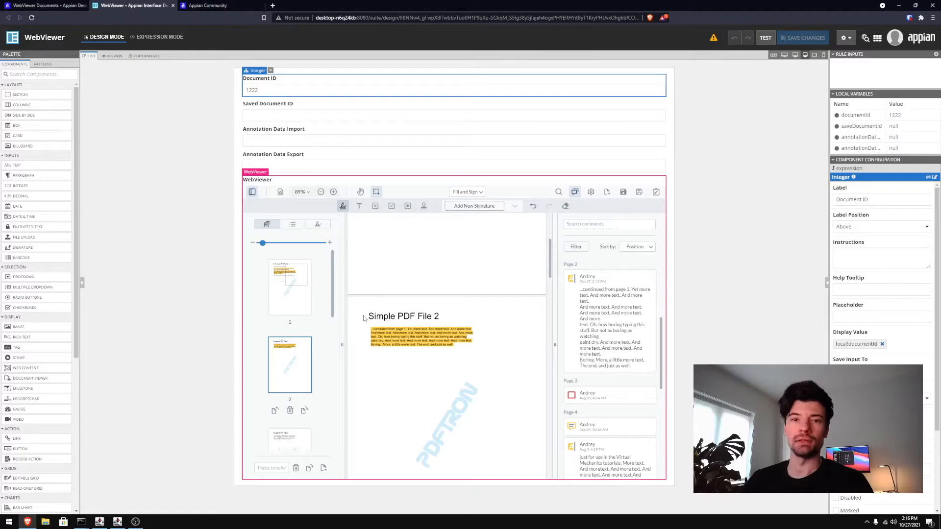
- Apply and confirm the permanent redaction of the marked paragraph on page 1
{"action": "left_click", "coordinate": [434, 206]}
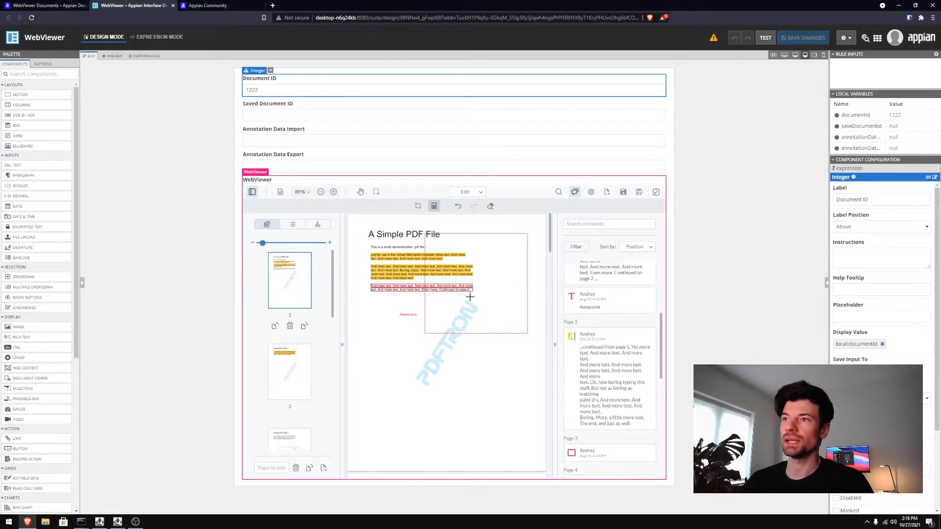
{"action": "left_click", "coordinate": [421, 290]}
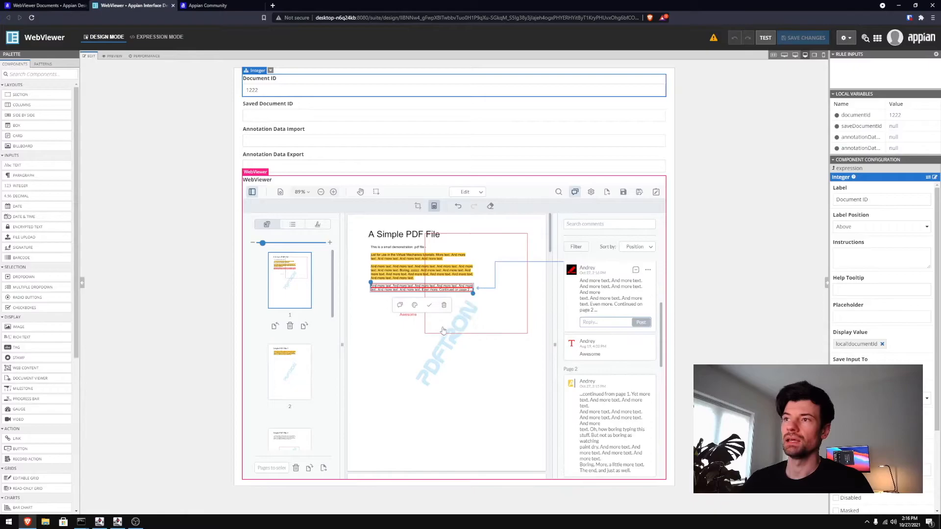
{"action": "mouse_move", "coordinate": [429, 305]}
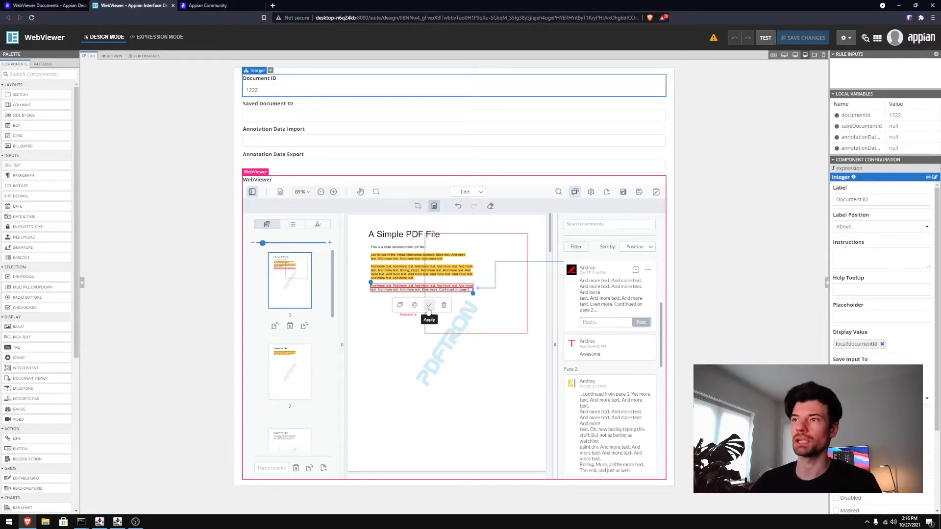
{"action": "left_click", "coordinate": [429, 319]}
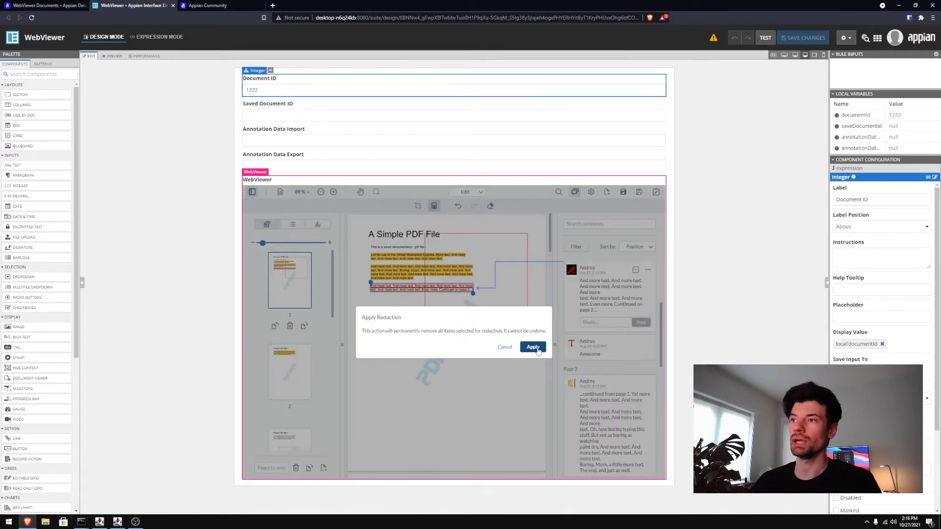
{"action": "left_click", "coordinate": [531, 347]}
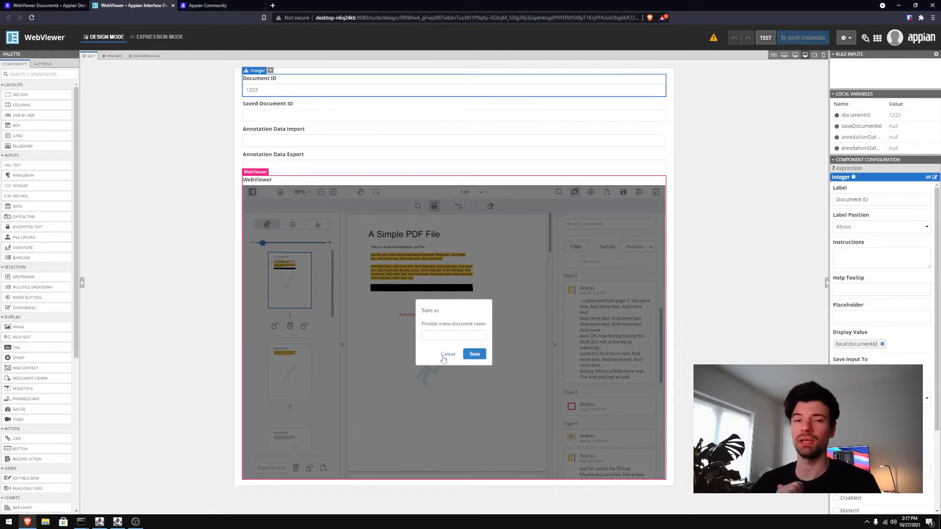
- Cancel the Save as copy prompt, keeping the redacted page 1 and its comments in view
{"action": "left_click", "coordinate": [448, 354]}
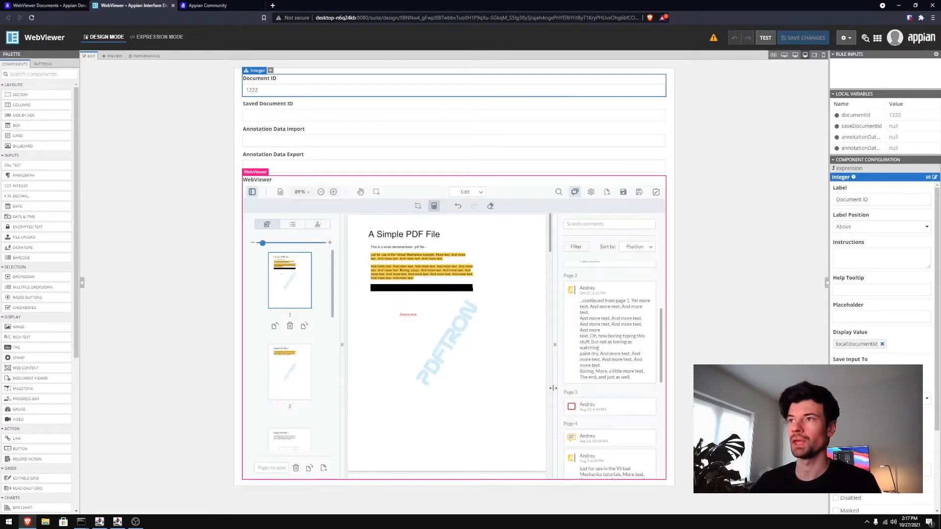
{"action": "scroll", "scroll_direction": "up", "scroll_amount": 3}
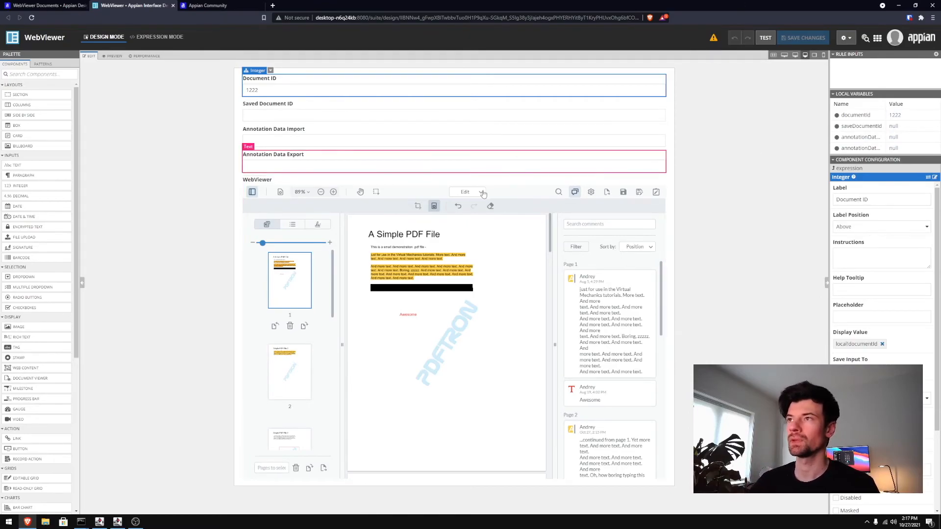
- Create a drawn signature via Add New Signature and place it near the bottom of page 1
{"action": "left_click", "coordinate": [483, 192]}
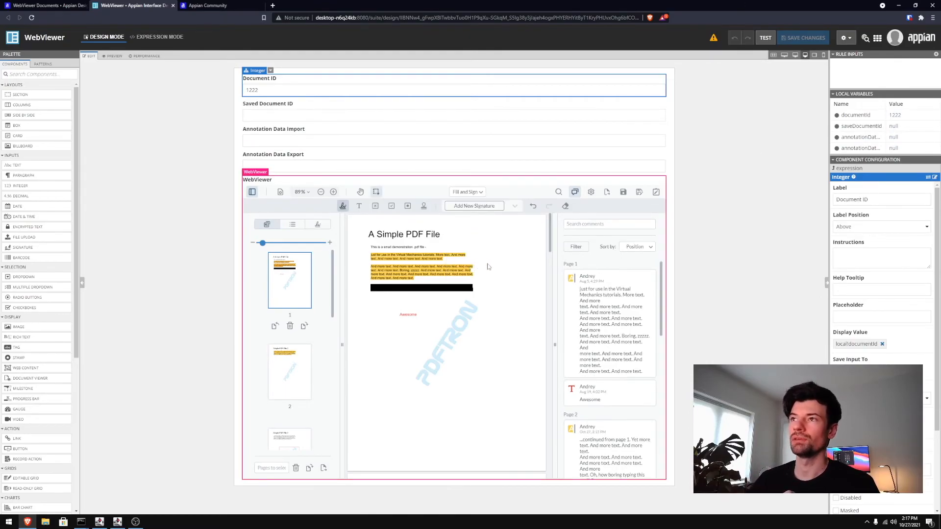
{"action": "left_click", "coordinate": [474, 206]}
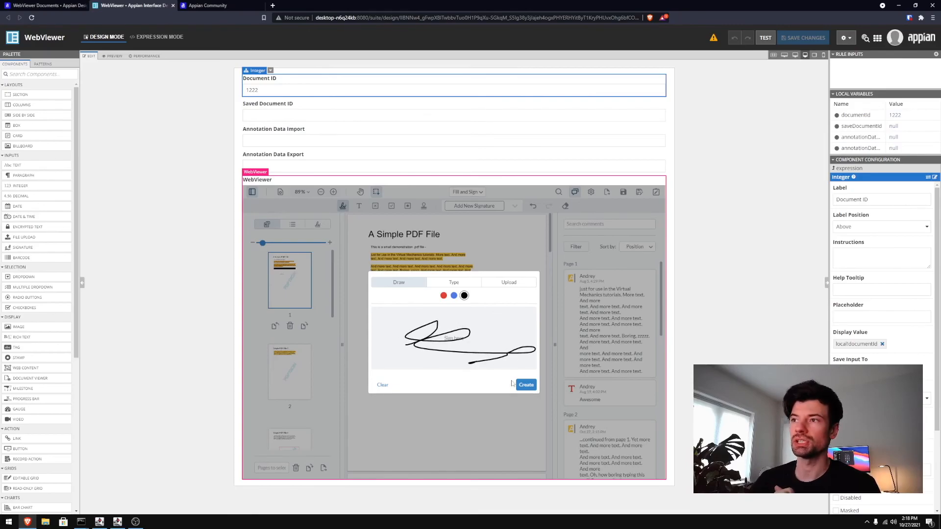
{"action": "left_click", "coordinate": [524, 384]}
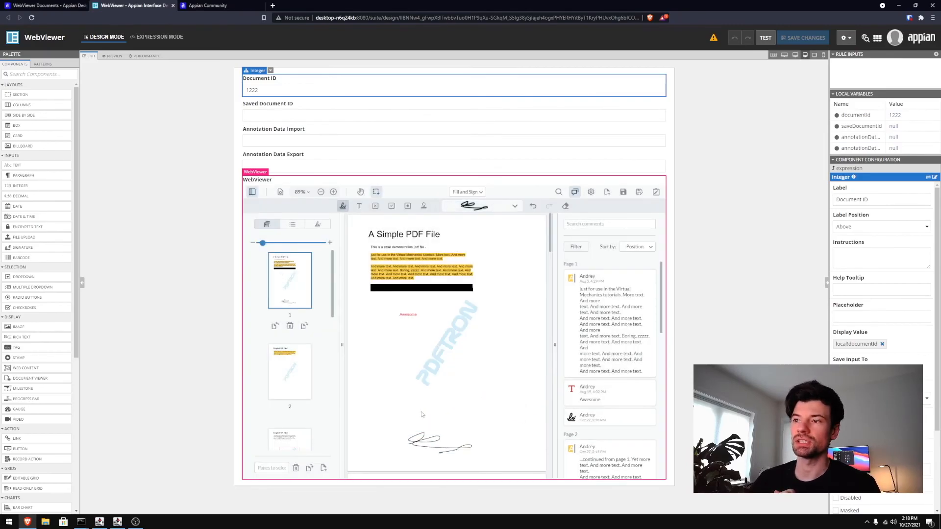